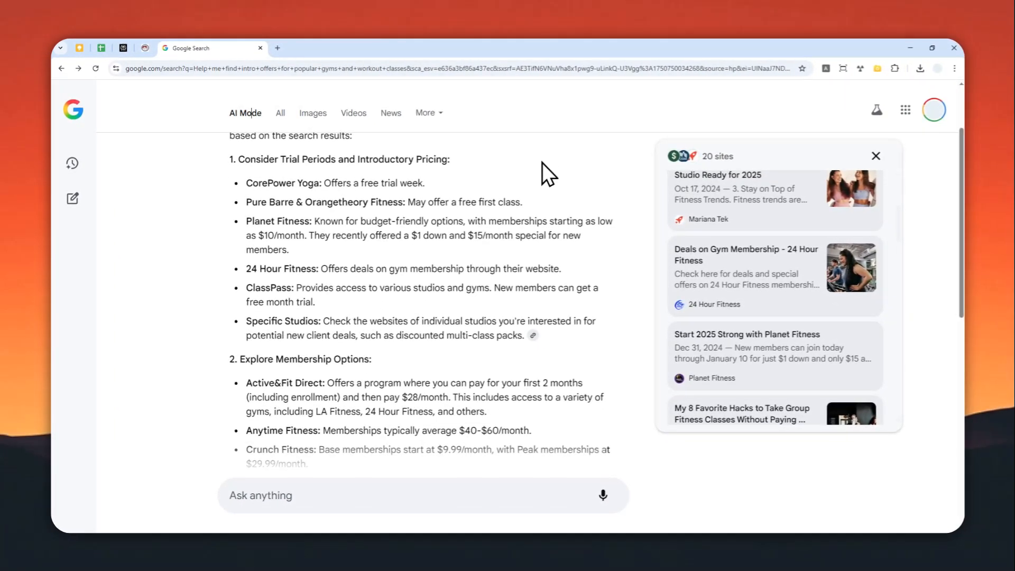
- Scroll down and back up through the page in the new tab
scroll(down, 3)
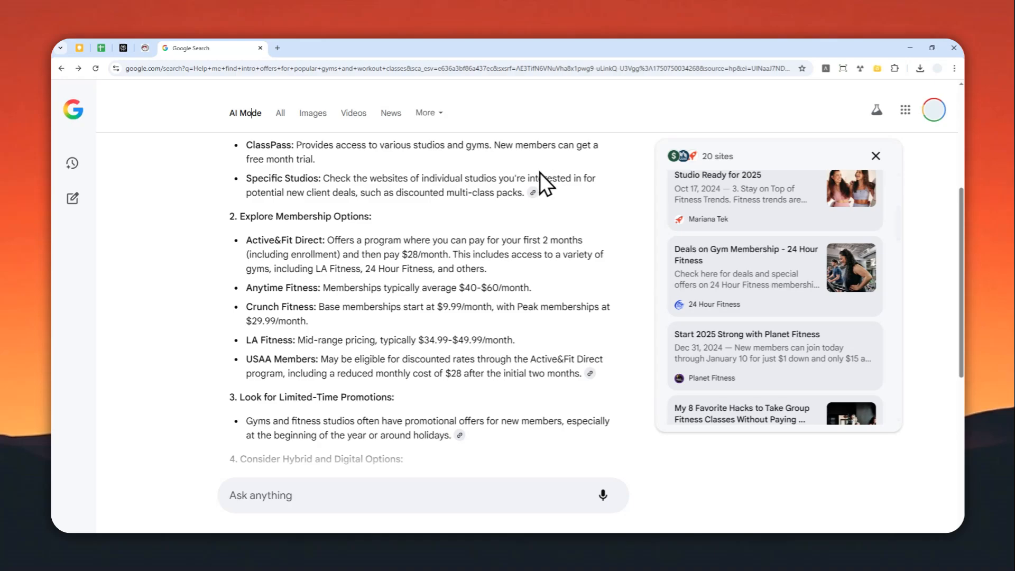
mouse_move(396, 275)
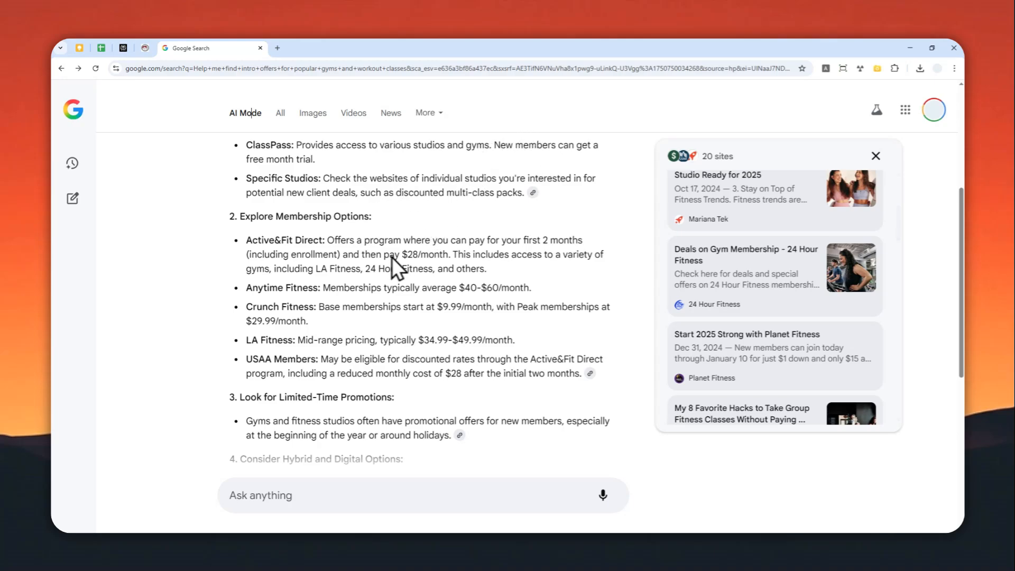
scroll(down, 3)
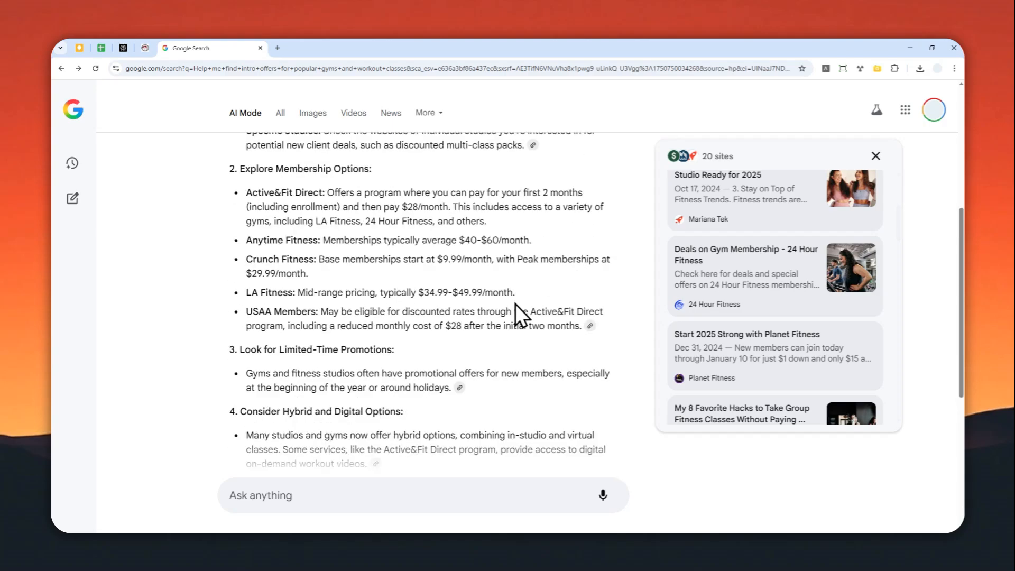
scroll(up, 3)
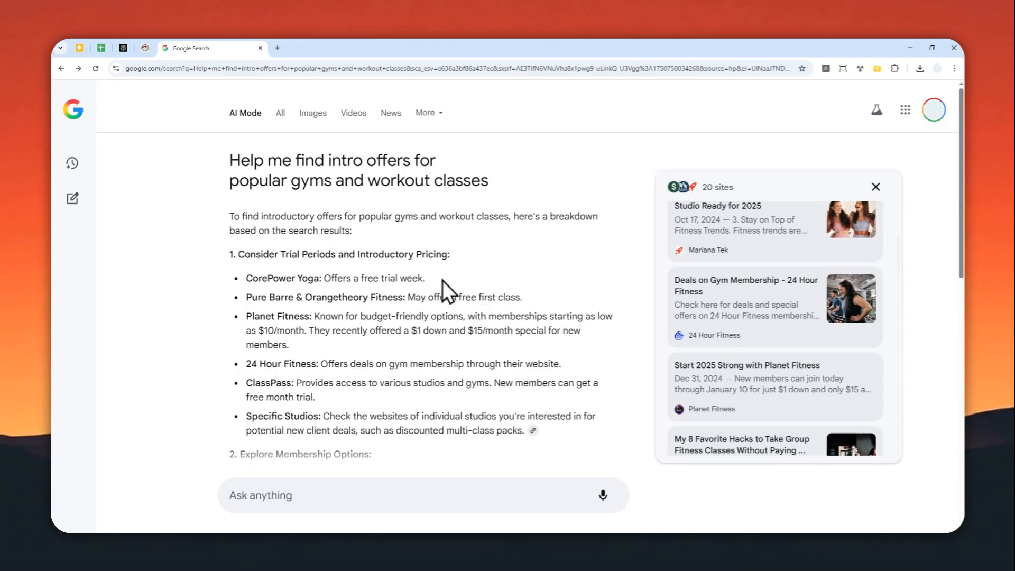
mouse_move(255, 140)
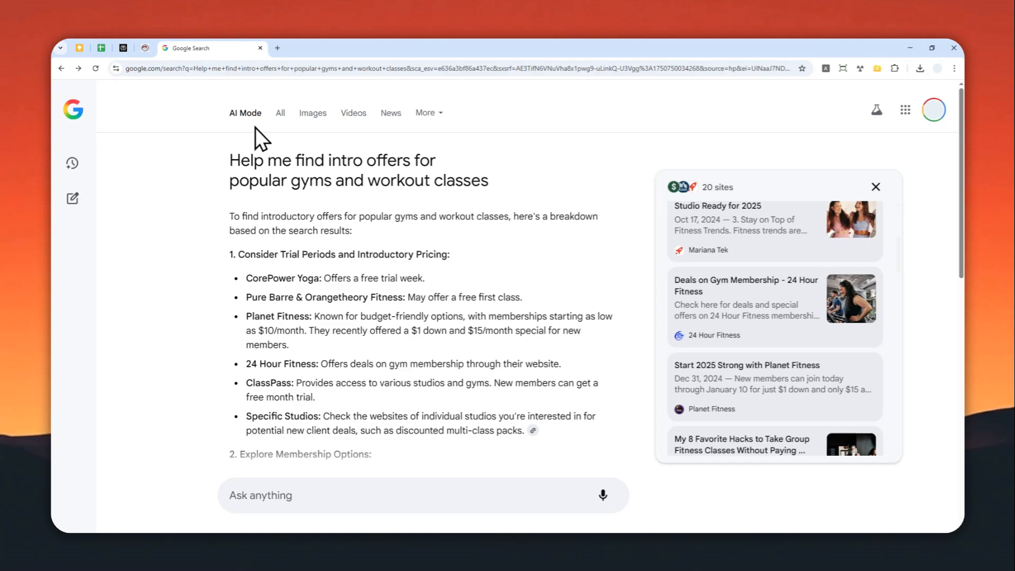
mouse_move(310, 188)
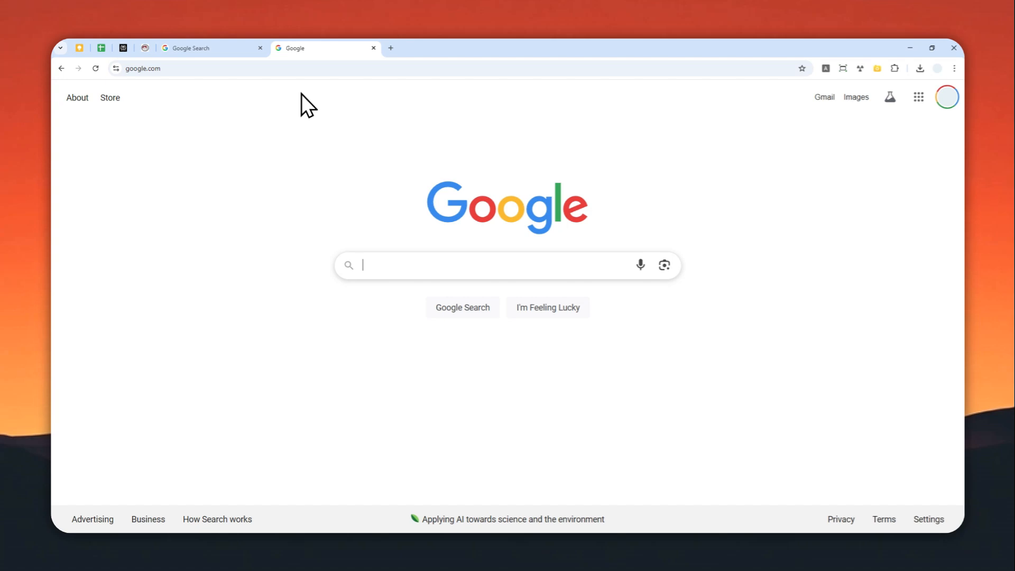
mouse_move(344, 120)
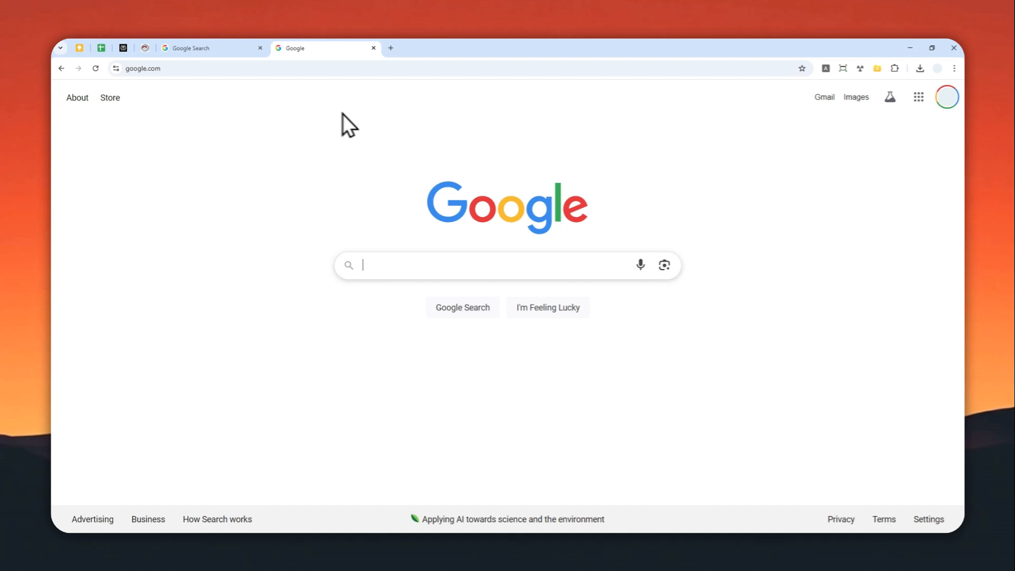
mouse_move(556, 174)
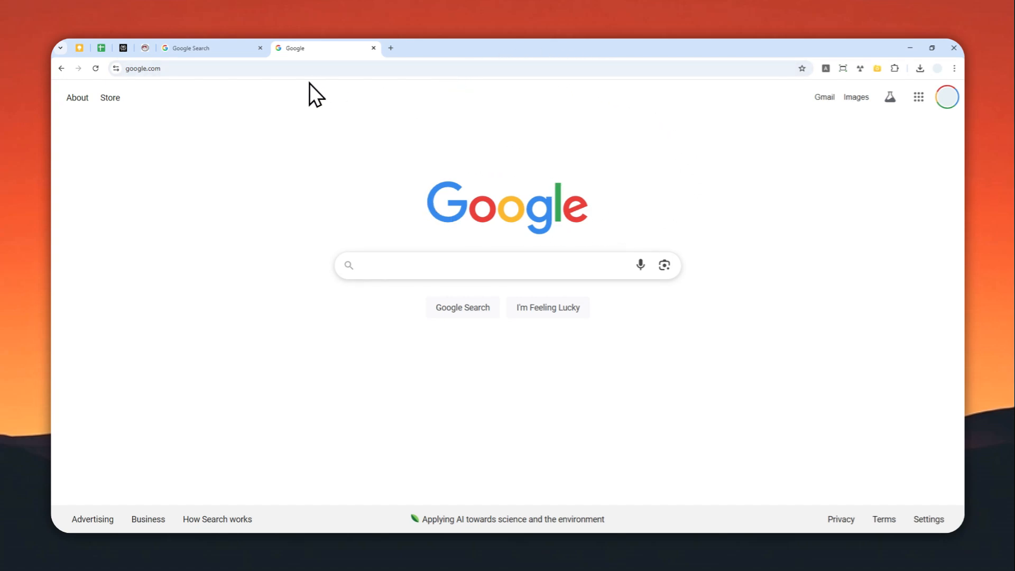
mouse_move(324, 100)
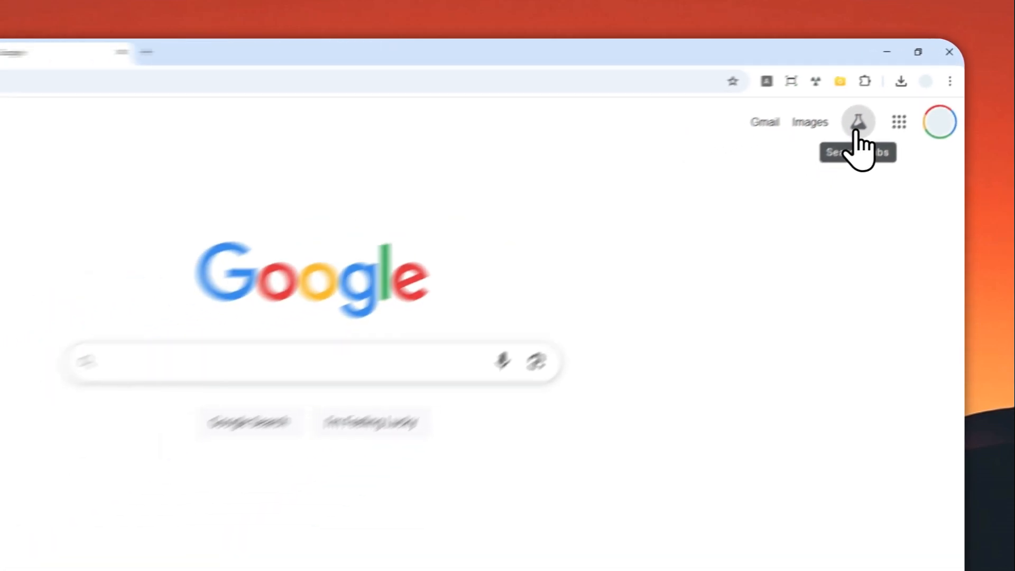
- Go to Search Labs via the flask icon and select the AI Mode experiment card
click(858, 122)
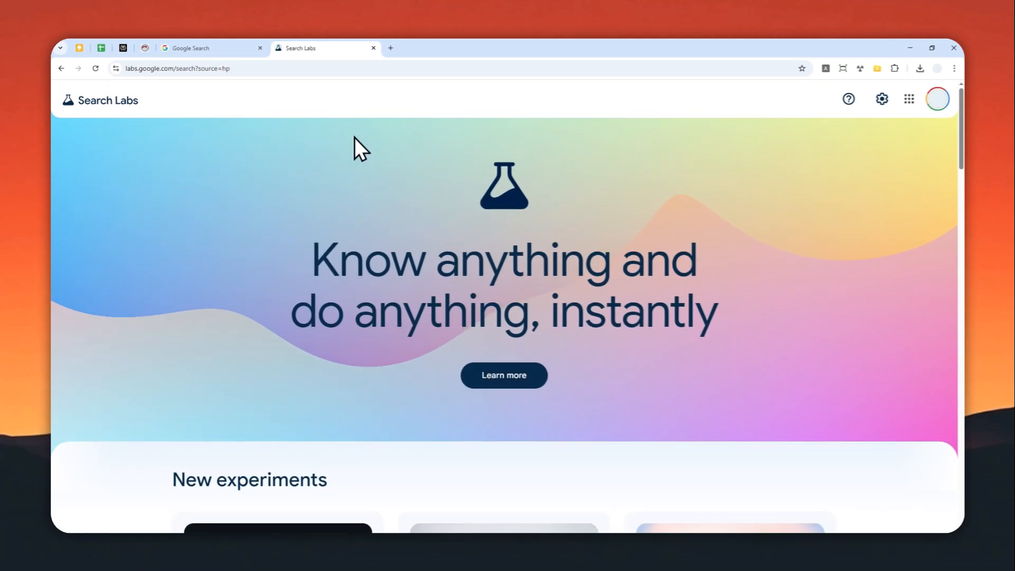
scroll(down, 3)
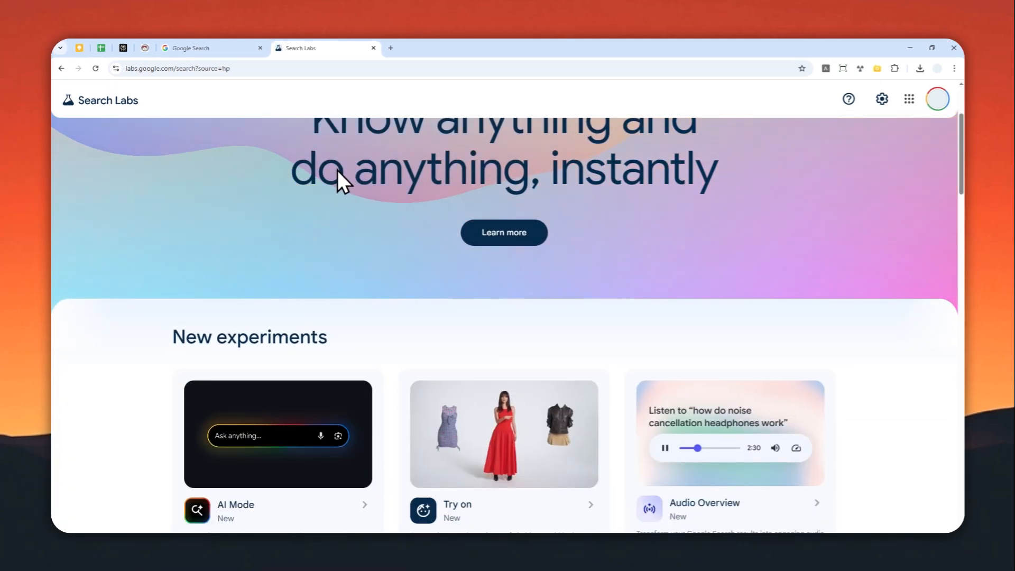
scroll(down, 3)
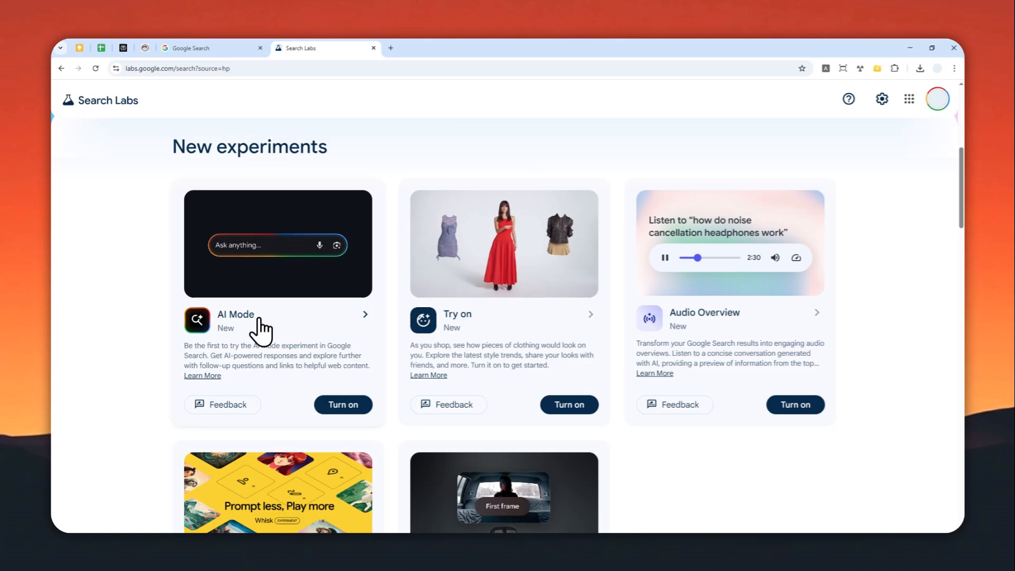
click(236, 315)
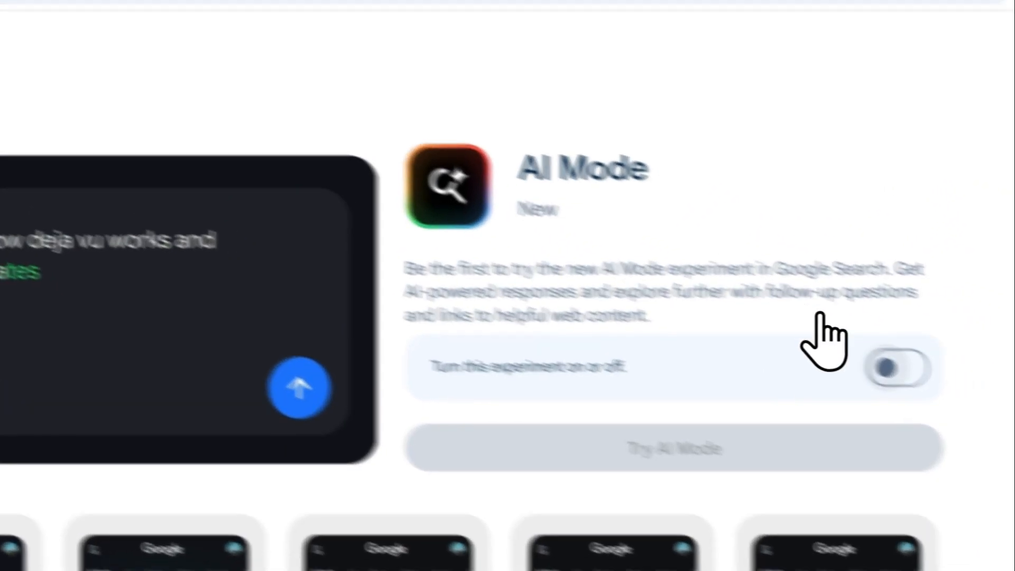
- Switch the AI Mode experiment toggle on
click(896, 381)
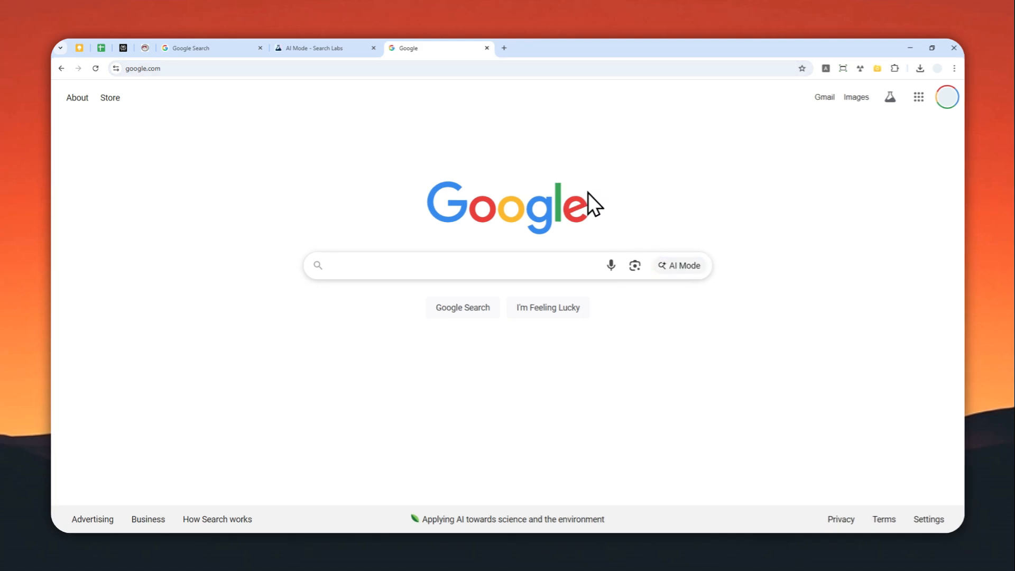
- Ask AI Mode the staycation ideas prompt, review the answer, then open a blank tab
click(678, 265)
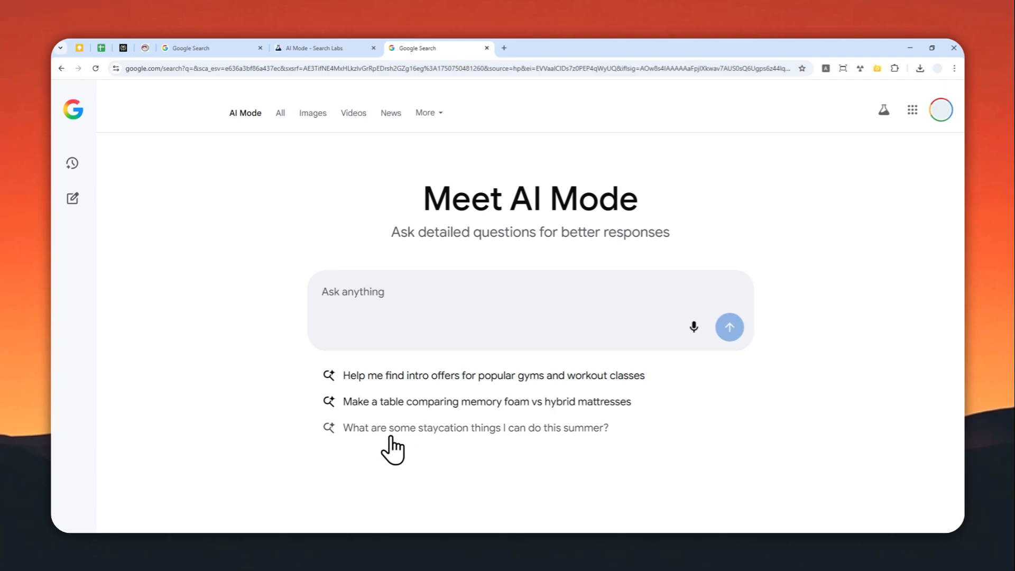
click(479, 427)
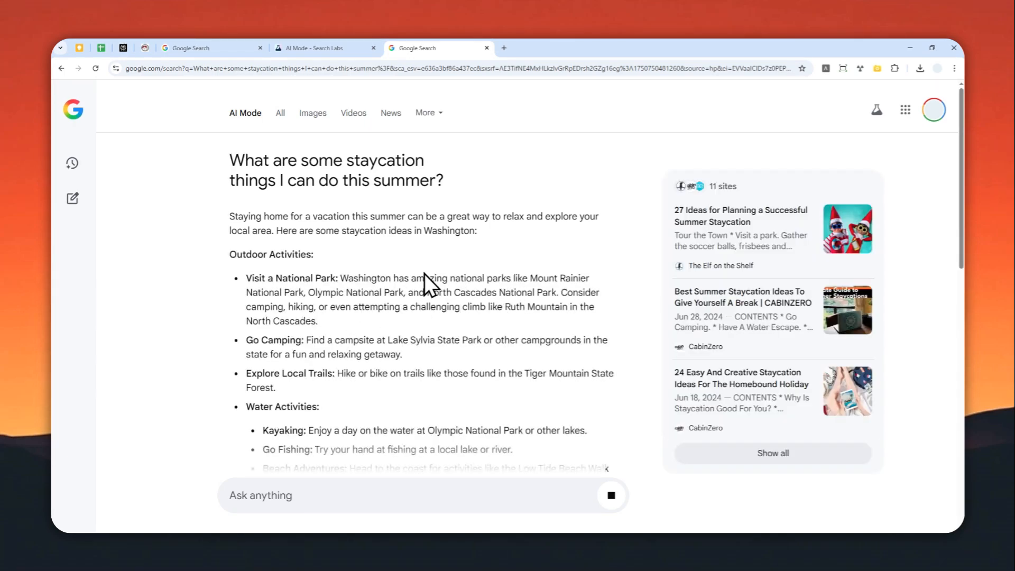
scroll(down, 3)
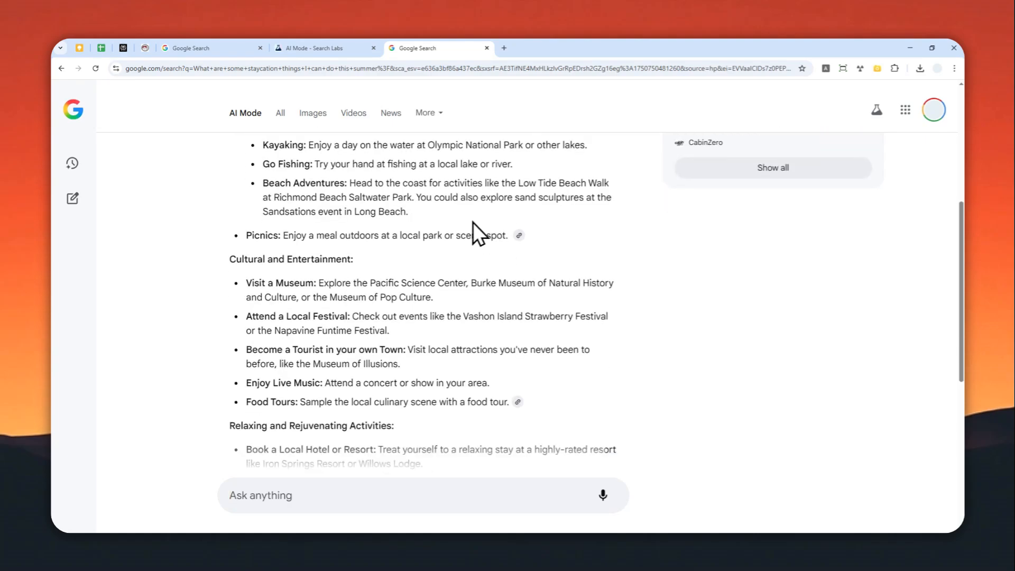
scroll(up, 3)
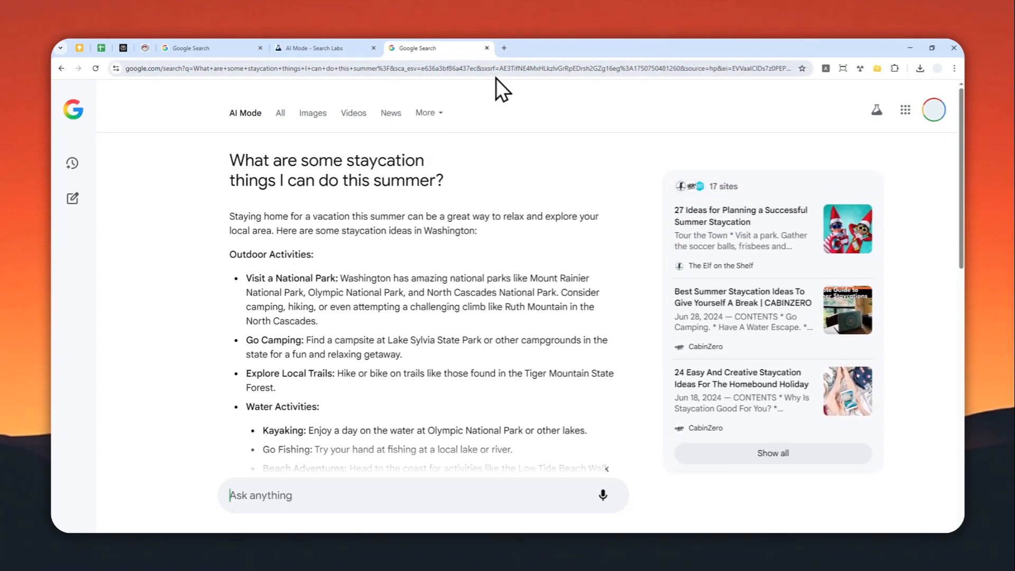
click(504, 48)
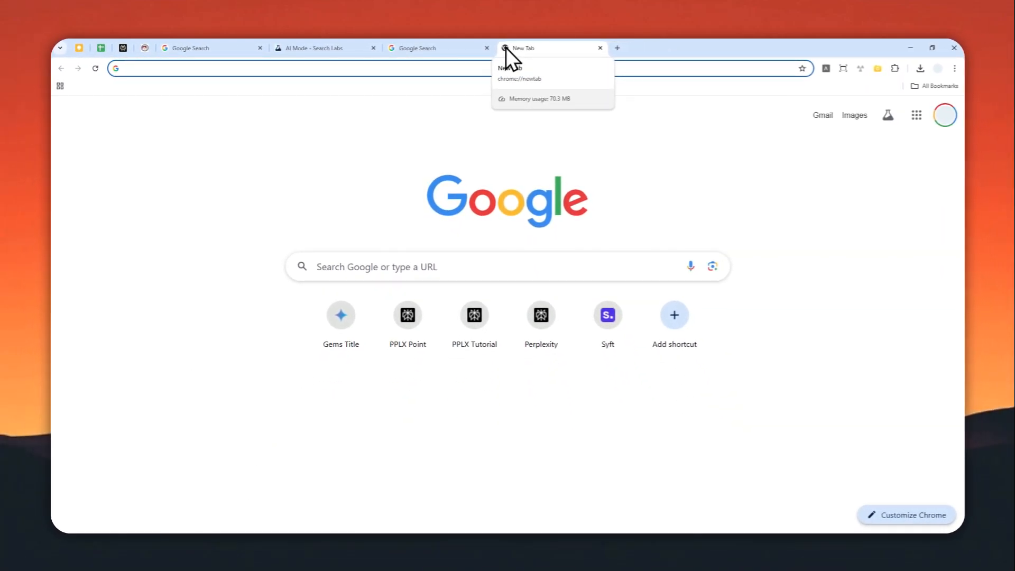
- Search 'ai news' from the address-bar suggestions and view the results in AI Mode
text(ai sketch)
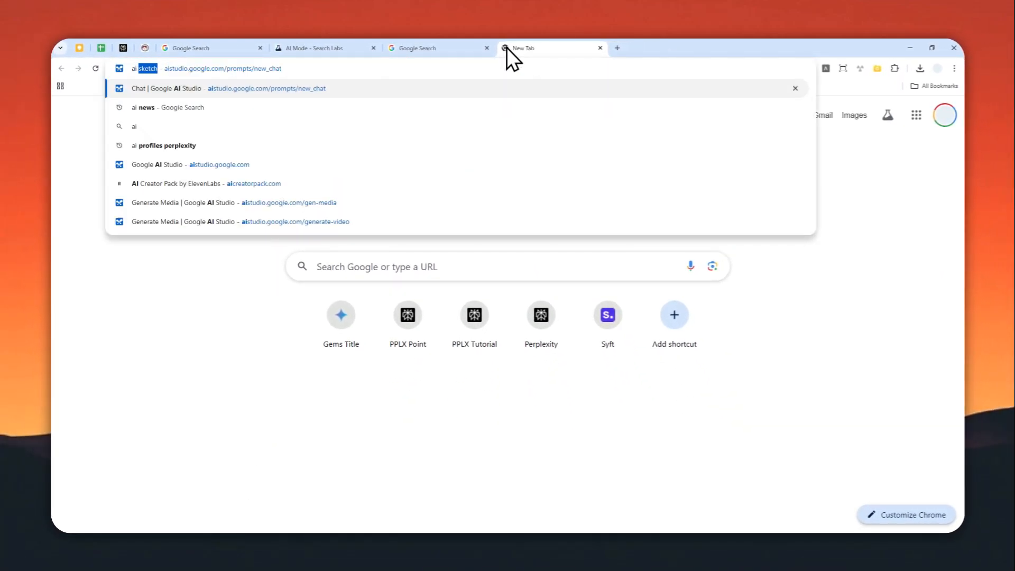
click(145, 107)
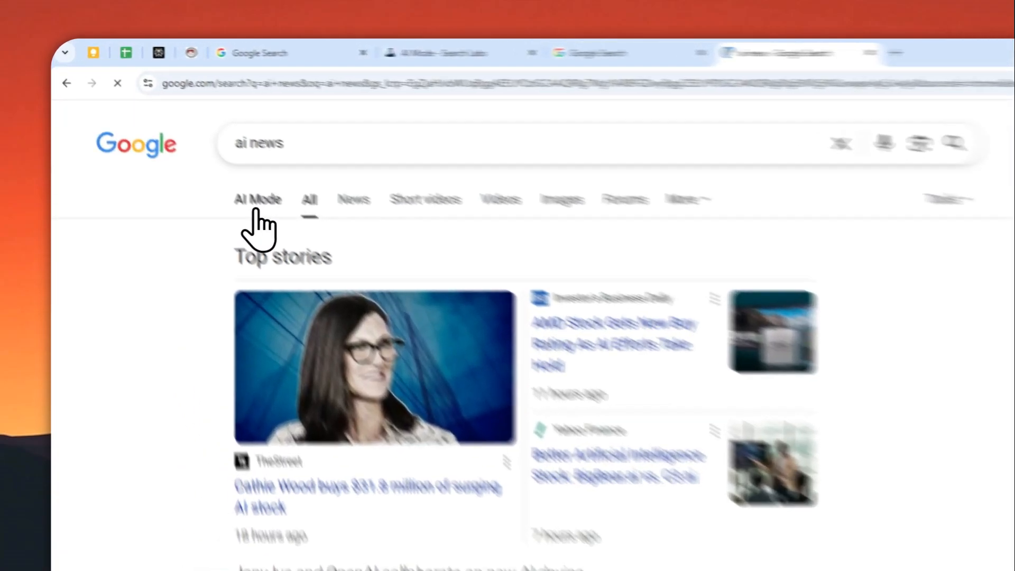
click(258, 200)
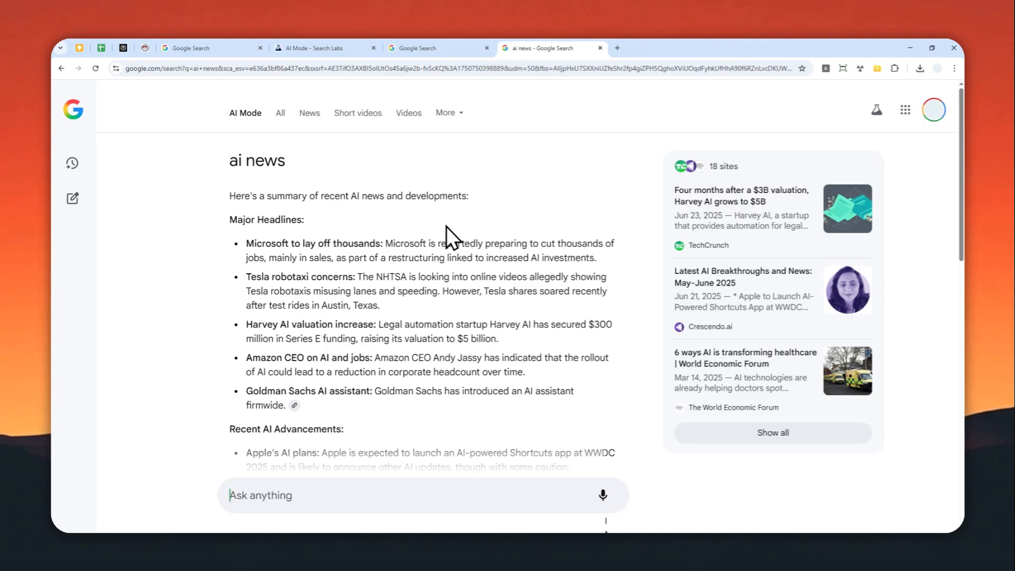
scroll(down, 3)
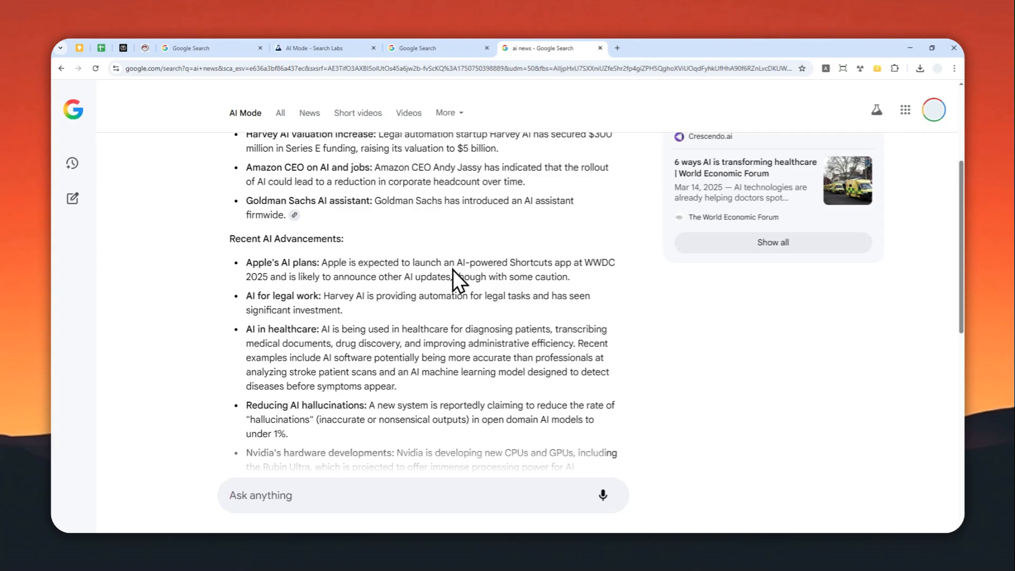